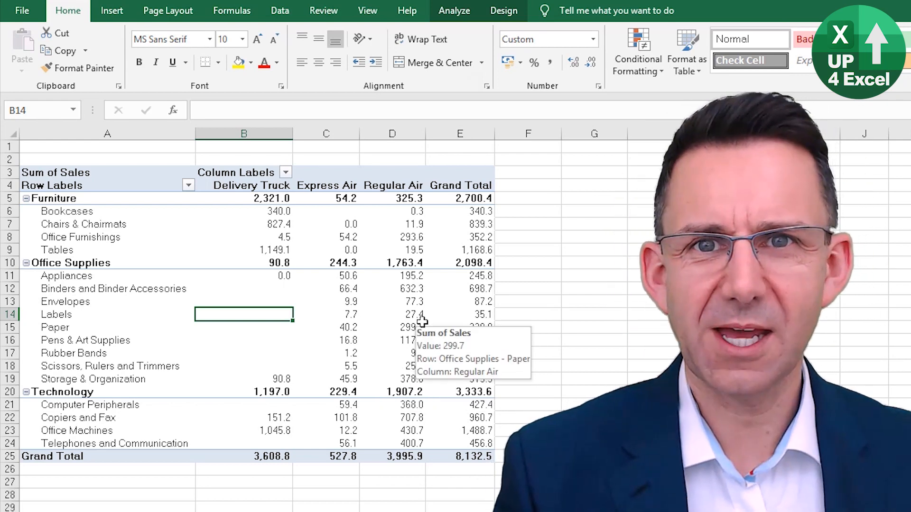
- Select the pivot table's column headers B4:E4 for wrapping
left_click(253, 185)
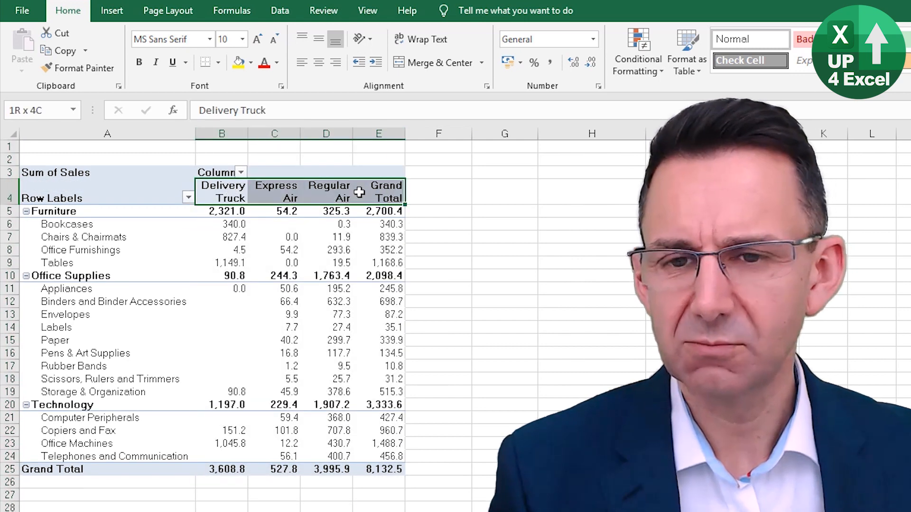
- Refresh the pivot table from a value cell's right-click menu
left_click(274, 237)
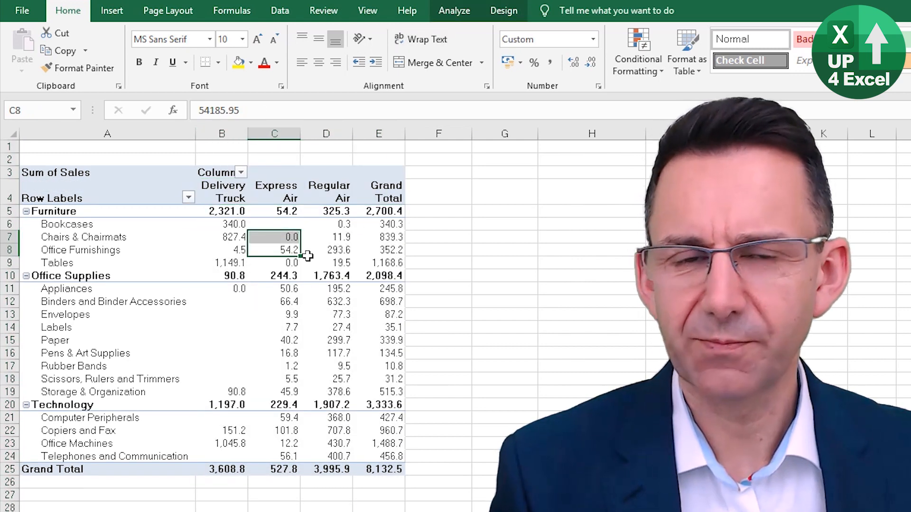
left_click(327, 250)
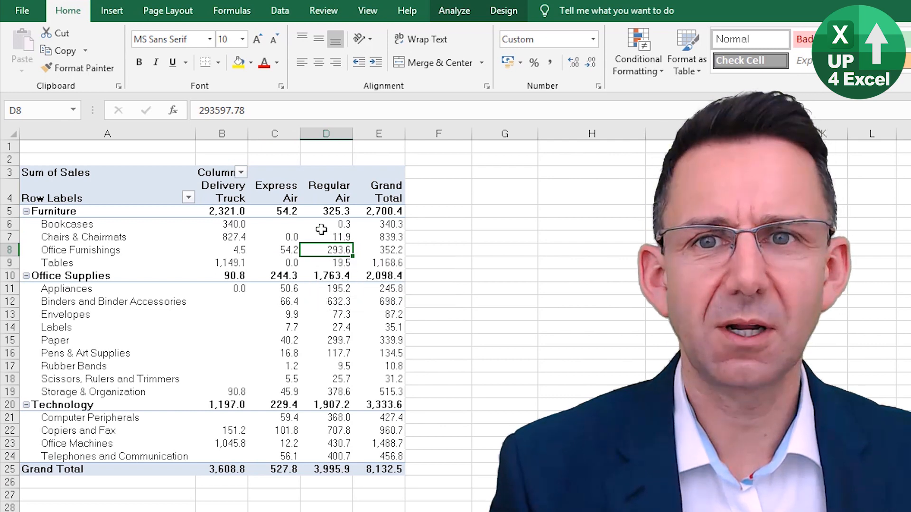
right_click(327, 250)
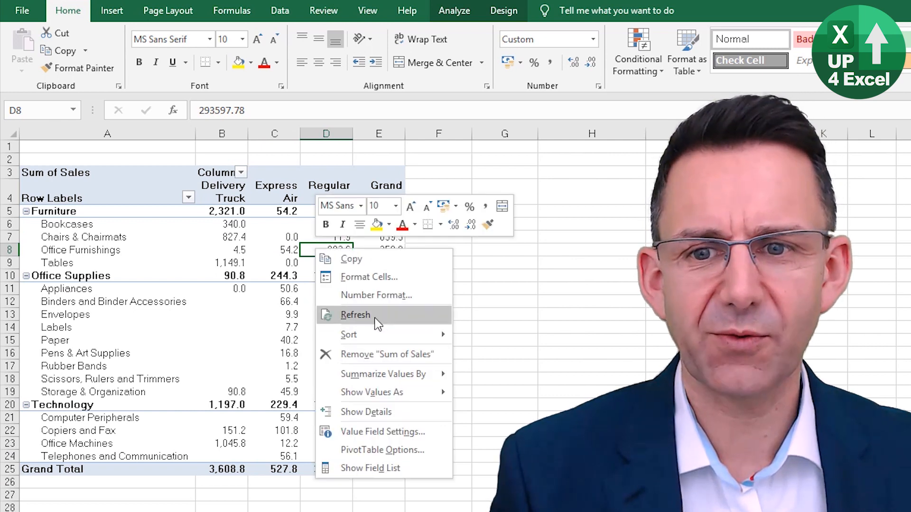
left_click(355, 315)
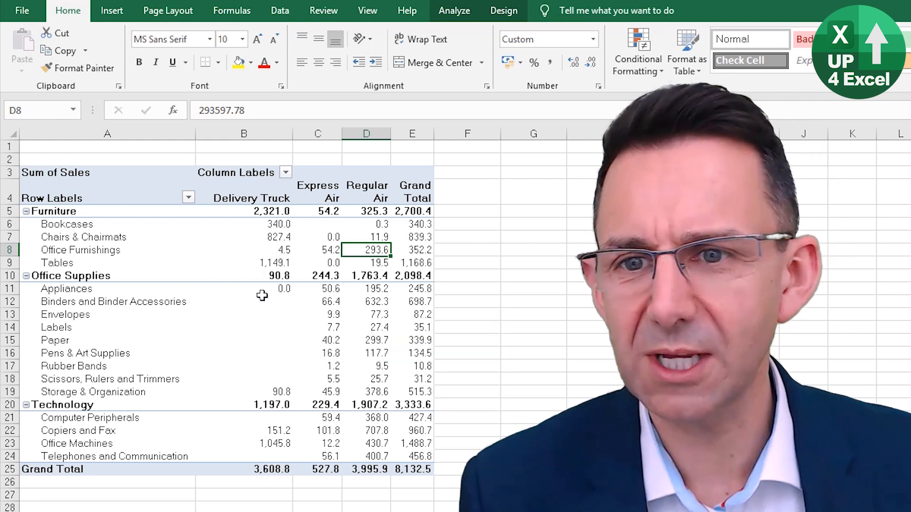
left_click(244, 198)
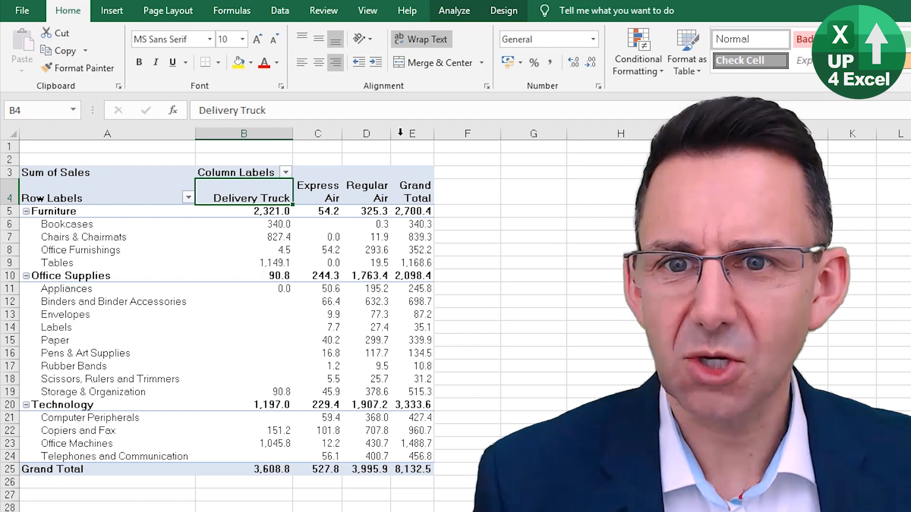
mouse_move(352, 277)
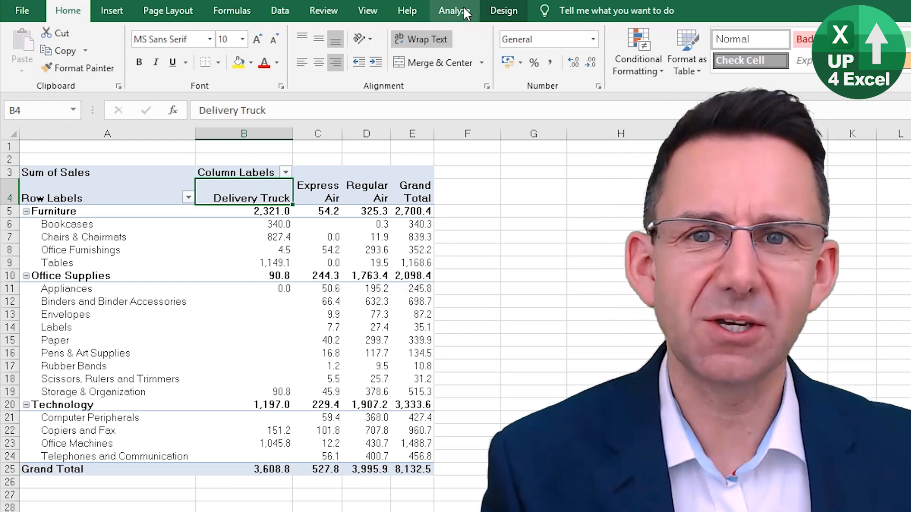
- Turn off 'Autofit column widths on update' in PivotTable Options and confirm
left_click(22, 58)
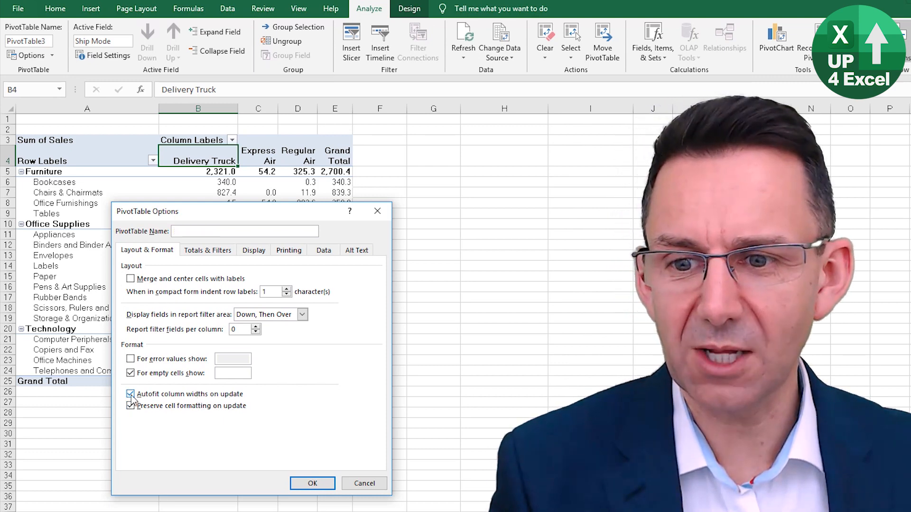
left_click(130, 394)
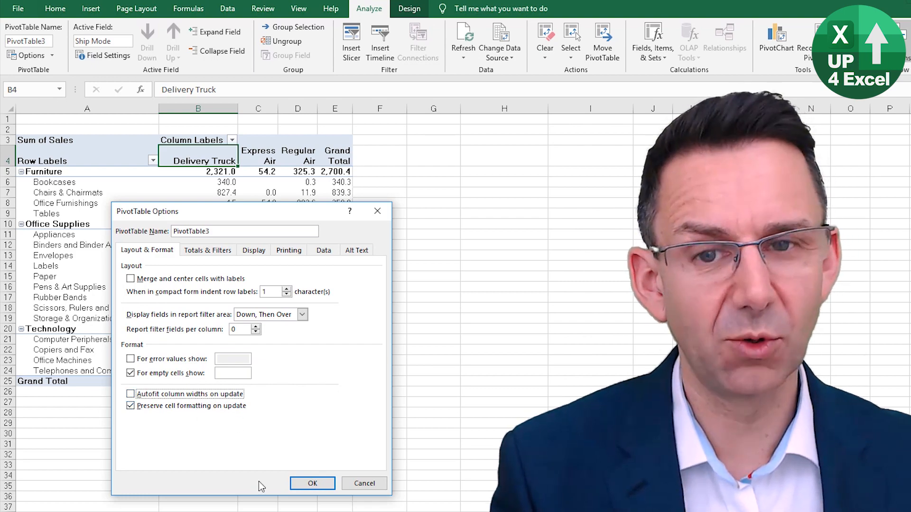
left_click(312, 482)
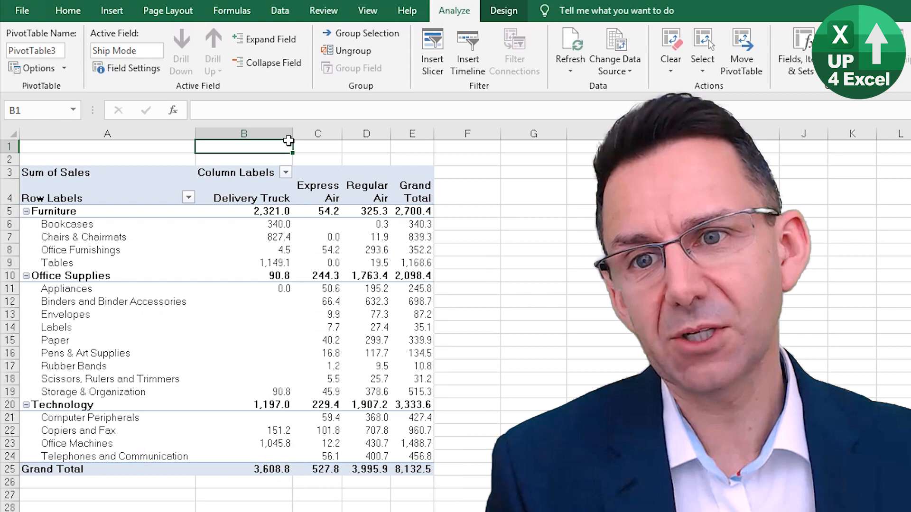
- Refresh the pivot table again, checking the narrowed wrapped columns keep their widths
left_click(67, 11)
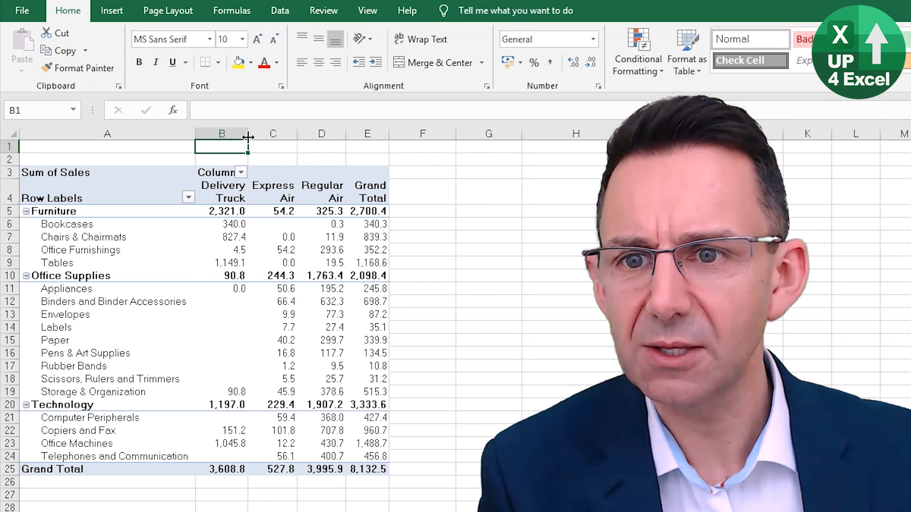
right_click(221, 237)
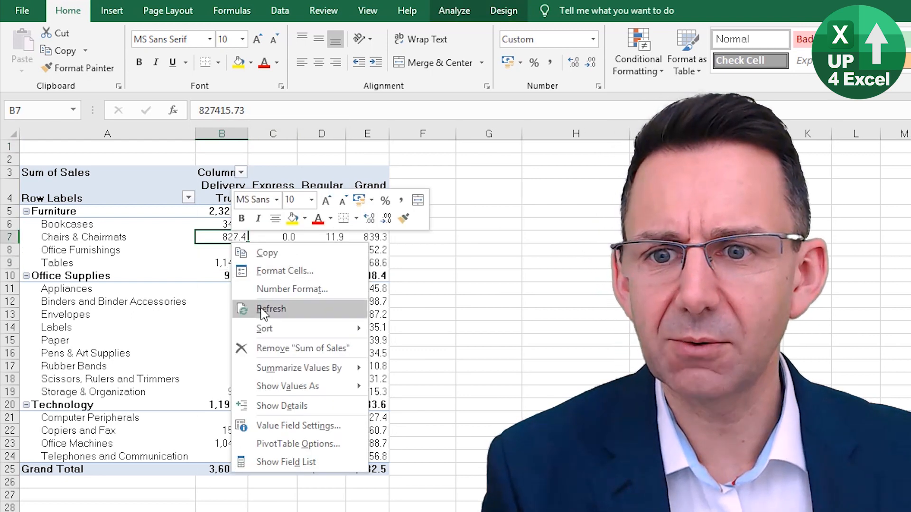
left_click(271, 309)
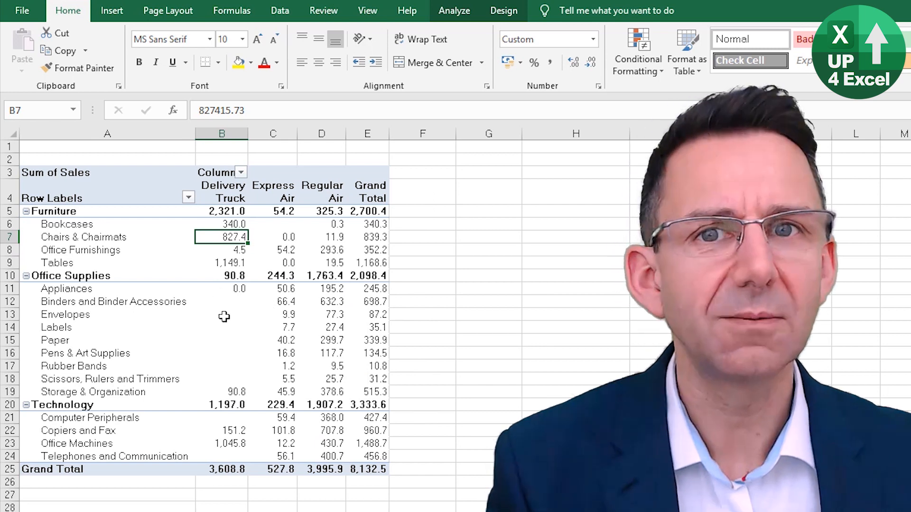
mouse_move(222, 315)
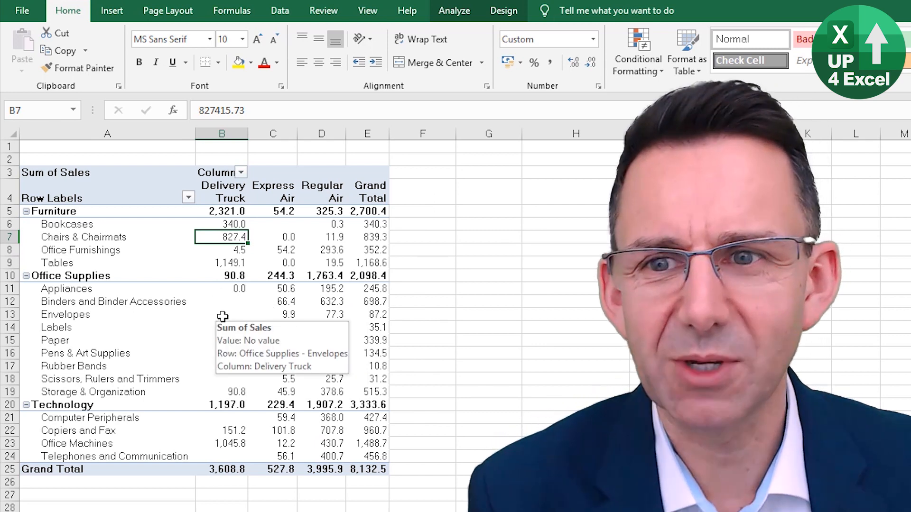